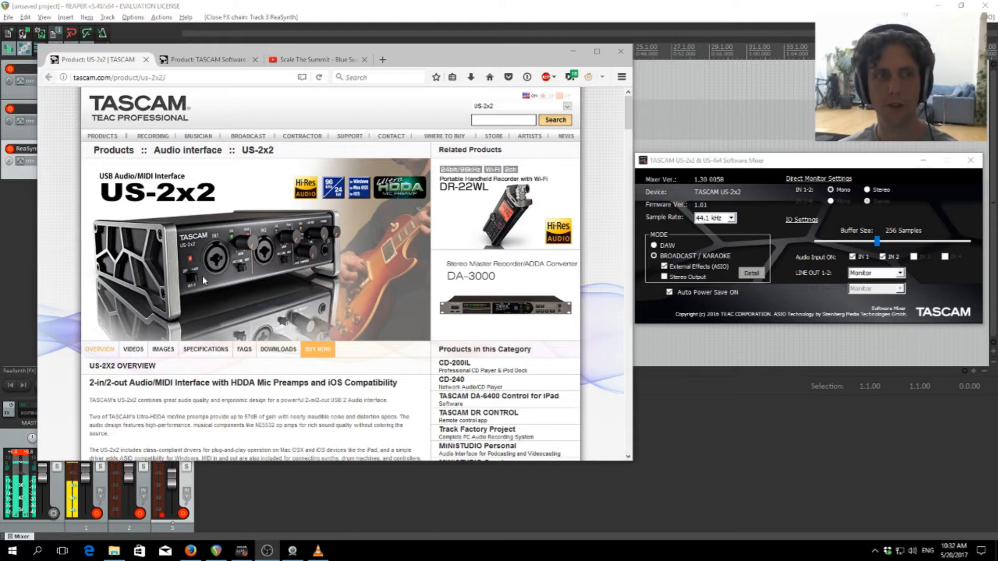
{"action": "mouse_move", "coordinate": [152, 195]}
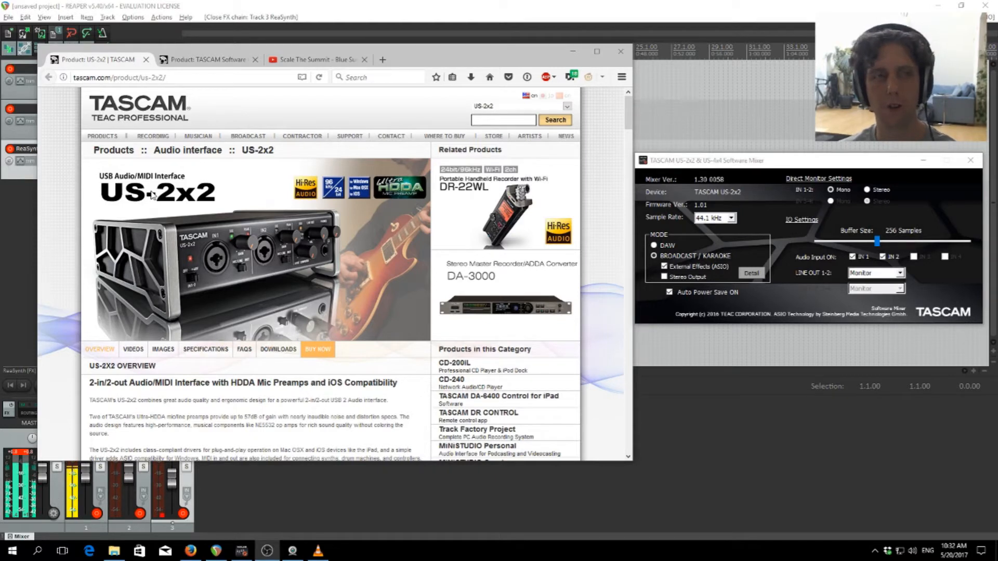
{"action": "mouse_move", "coordinate": [204, 200]}
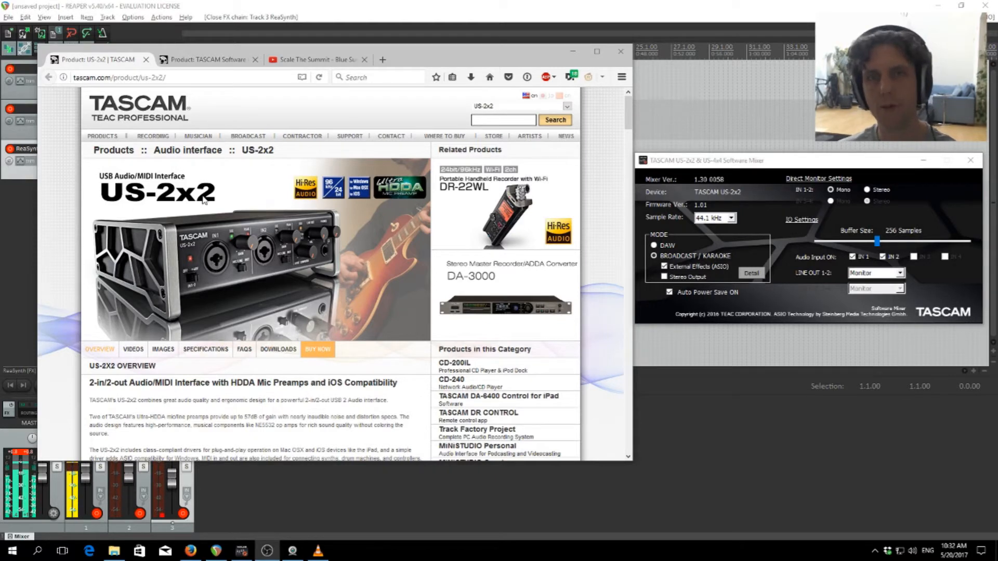
Step: Read the TASCAM Software Mixer product page down to its External Effect (ASIO) switch section
{"action": "left_click", "coordinate": [207, 59]}
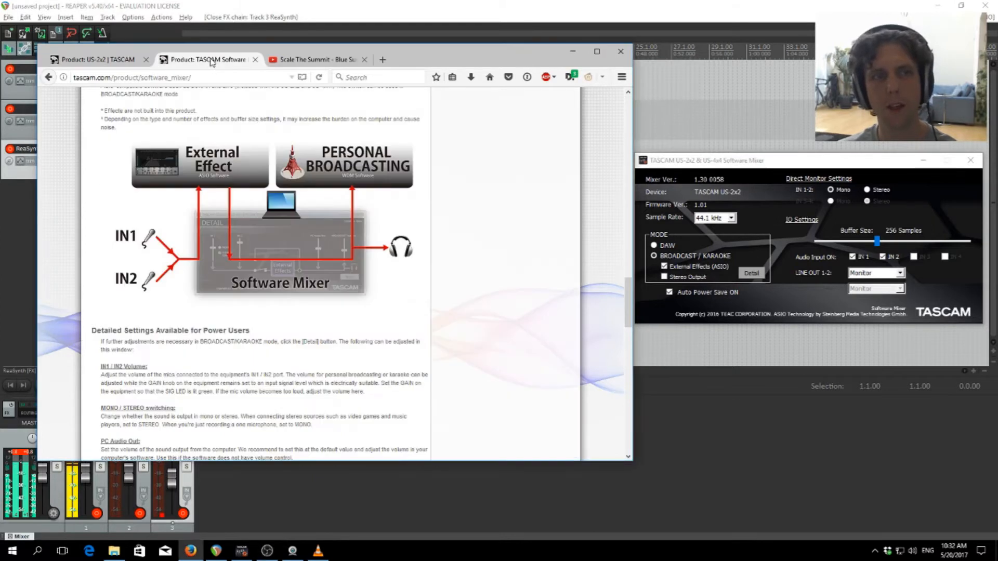
{"action": "scroll", "scroll_direction": "up", "scroll_amount": 3}
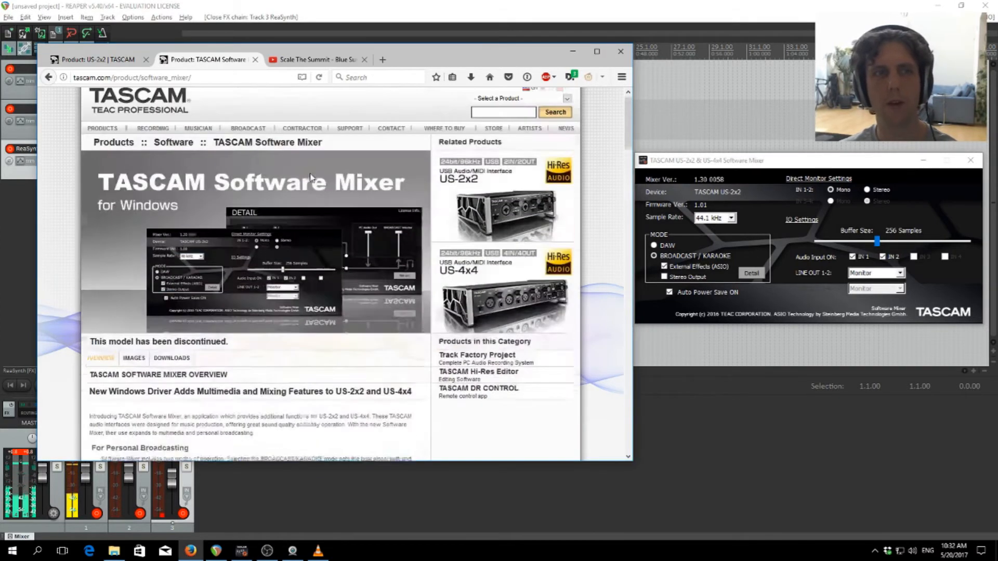
{"action": "scroll", "scroll_direction": "up", "scroll_amount": 3}
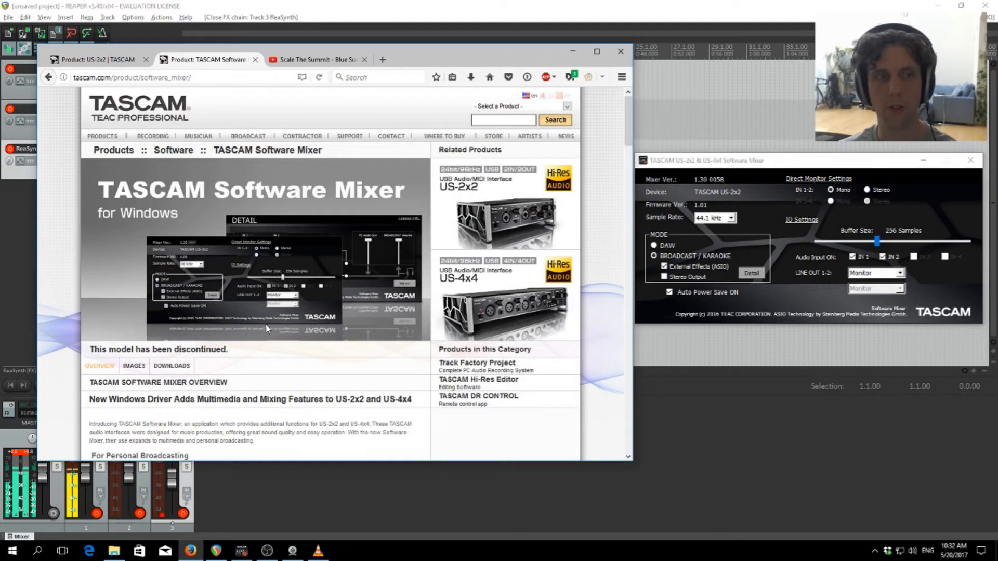
{"action": "scroll", "scroll_direction": "down", "scroll_amount": 3}
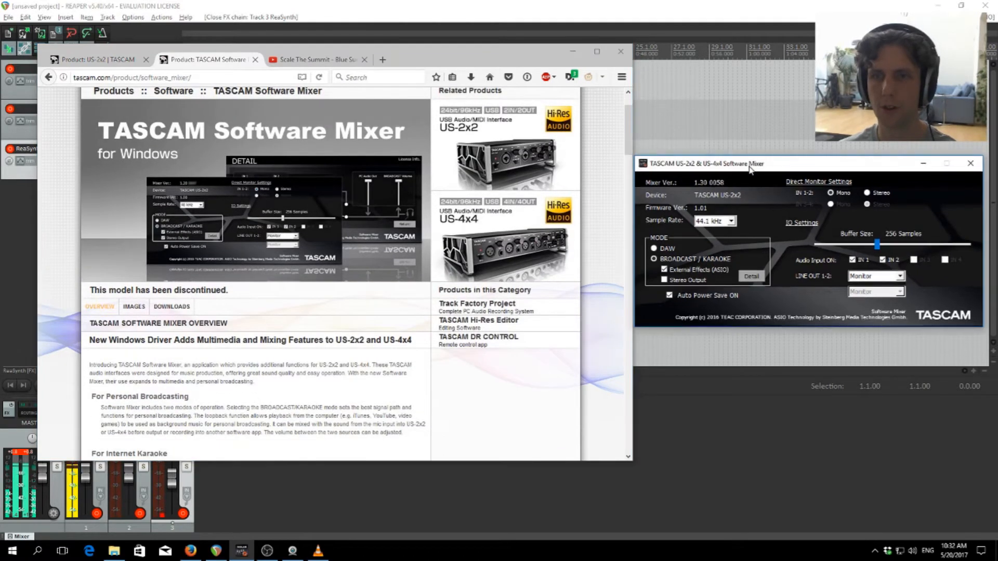
{"action": "scroll", "scroll_direction": "down", "scroll_amount": 3}
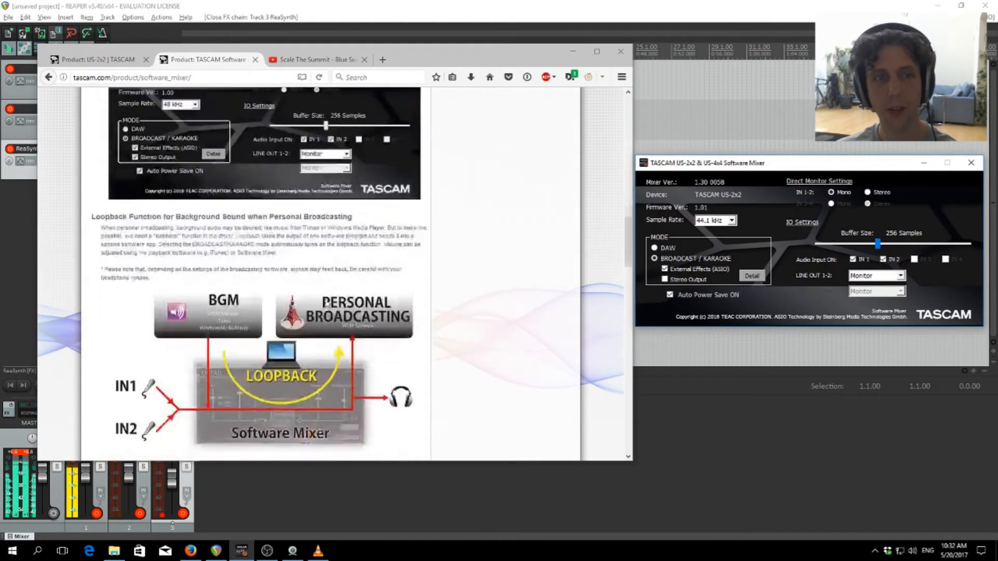
{"action": "scroll", "scroll_direction": "down", "scroll_amount": 3}
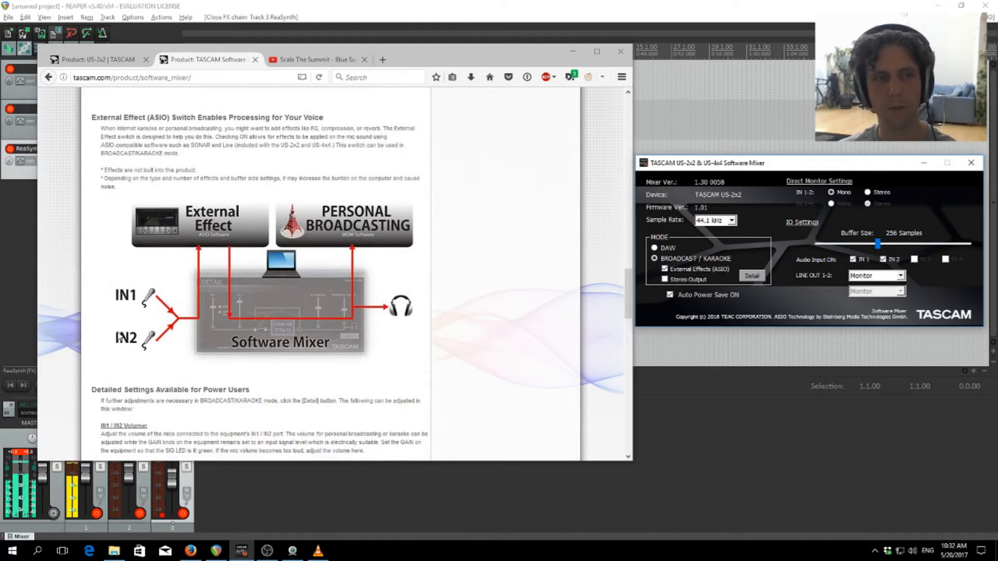
{"action": "mouse_move", "coordinate": [201, 321]}
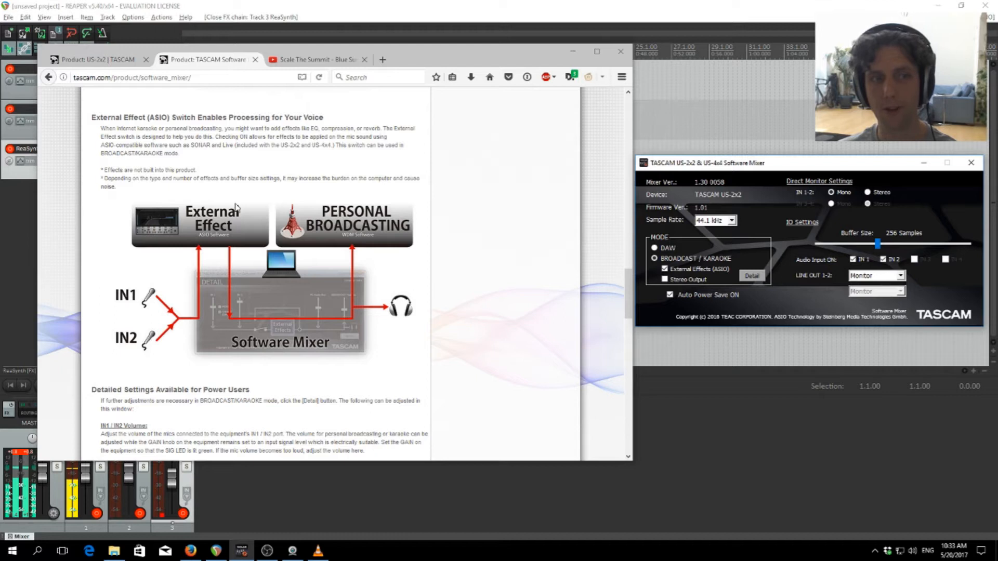
{"action": "mouse_move", "coordinate": [360, 240]}
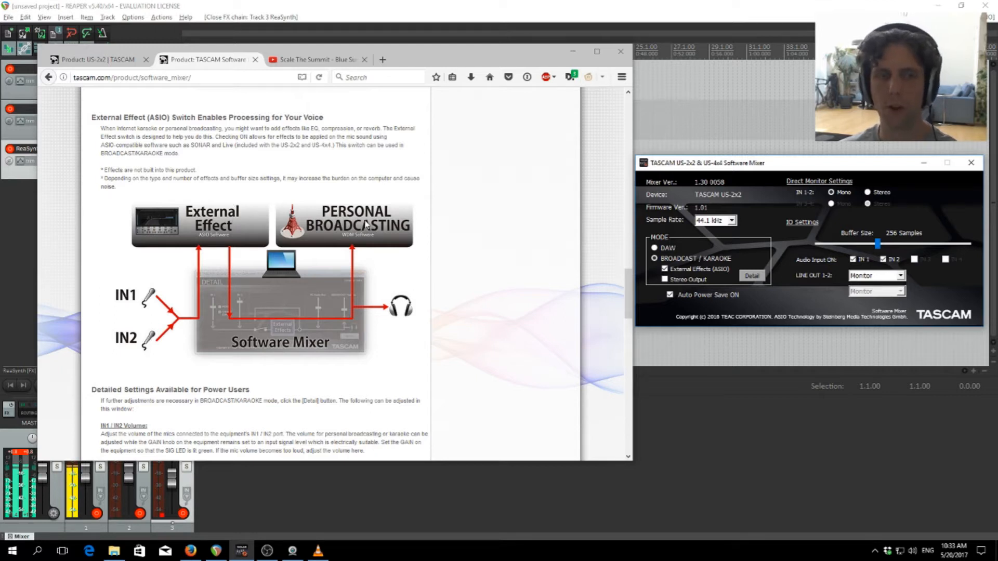
{"action": "mouse_move", "coordinate": [416, 306]}
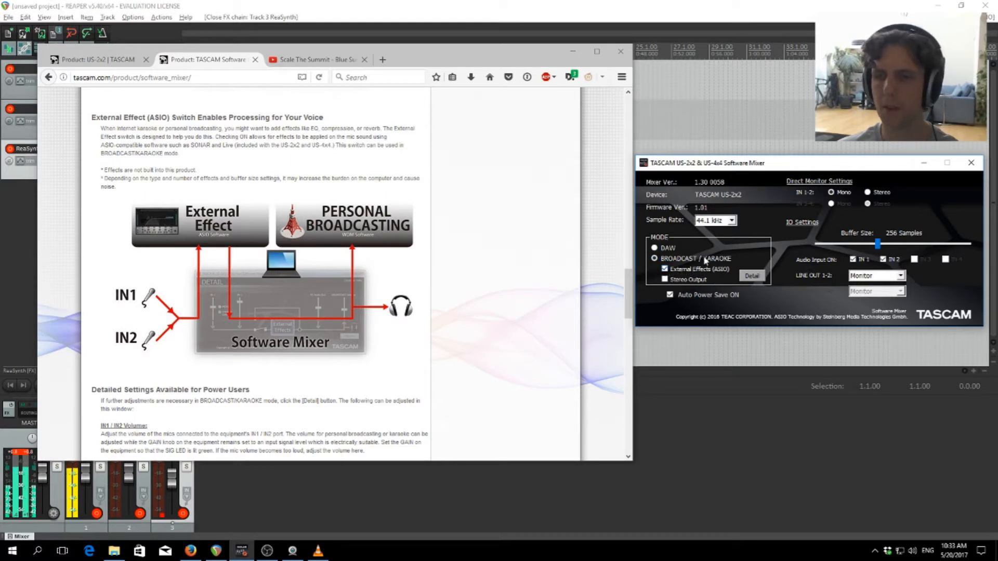
{"action": "mouse_move", "coordinate": [903, 551]}
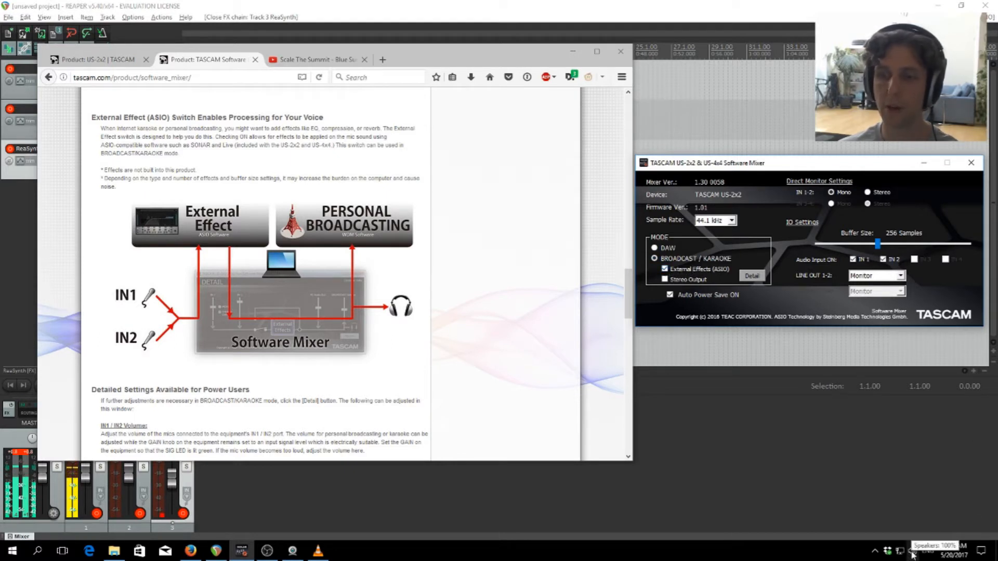
{"action": "left_click", "coordinate": [901, 551]}
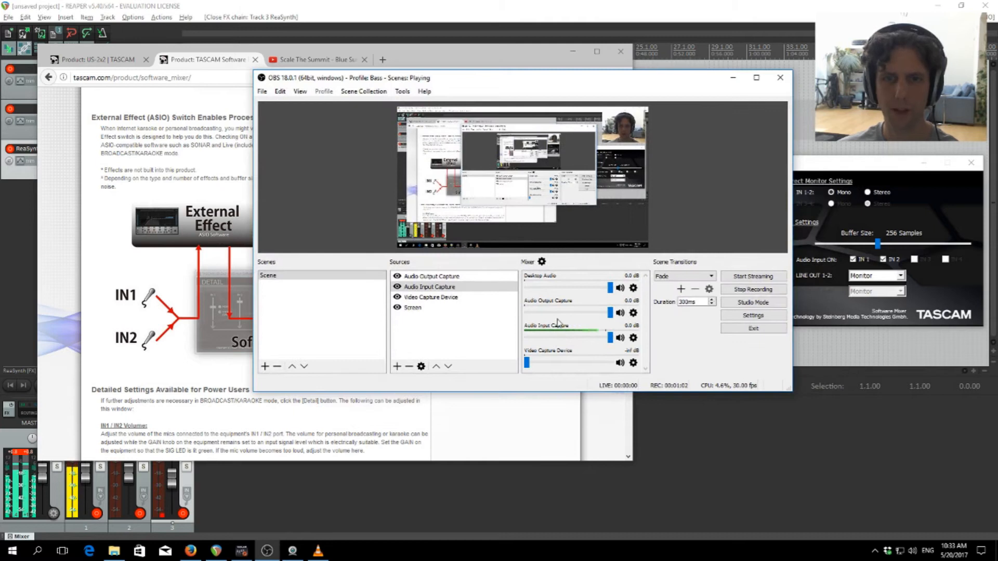
{"action": "left_click", "coordinate": [633, 338]}
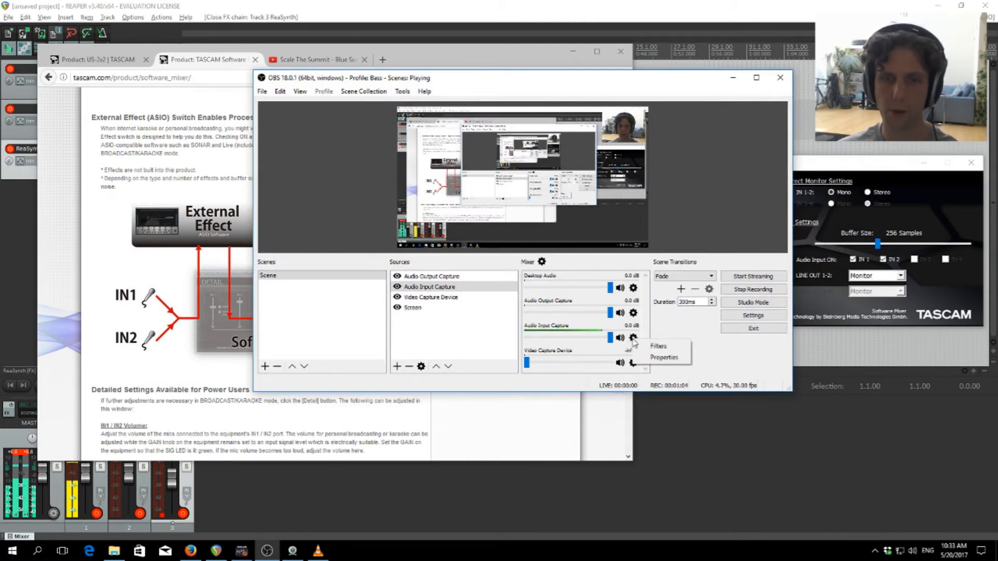
{"action": "left_click", "coordinate": [666, 357]}
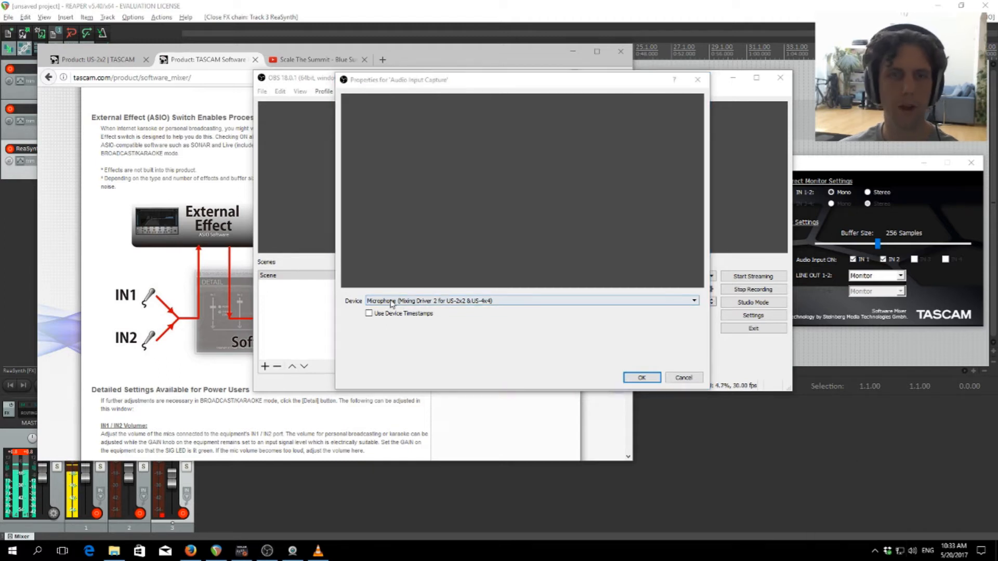
{"action": "left_click", "coordinate": [641, 377]}
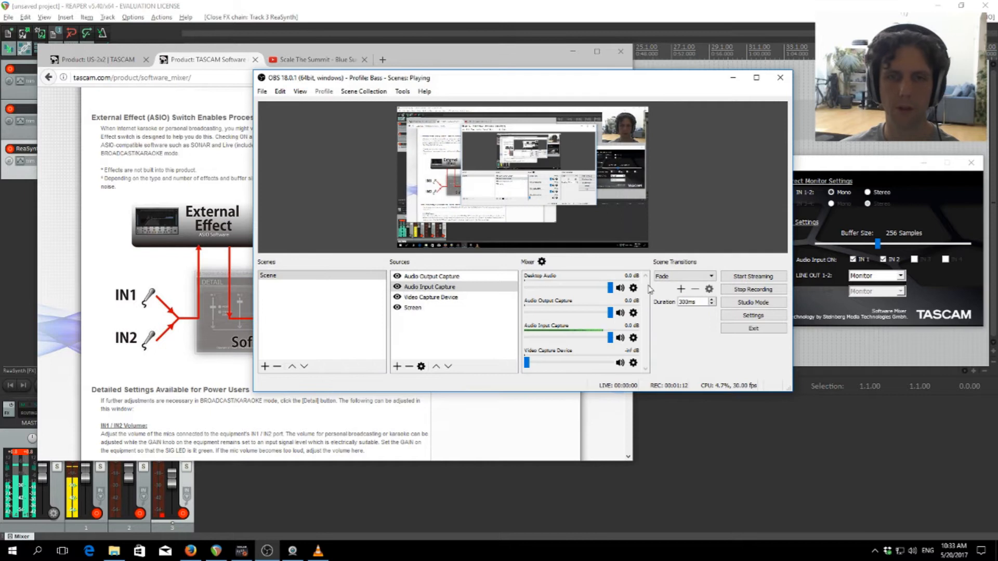
{"action": "left_click", "coordinate": [779, 78]}
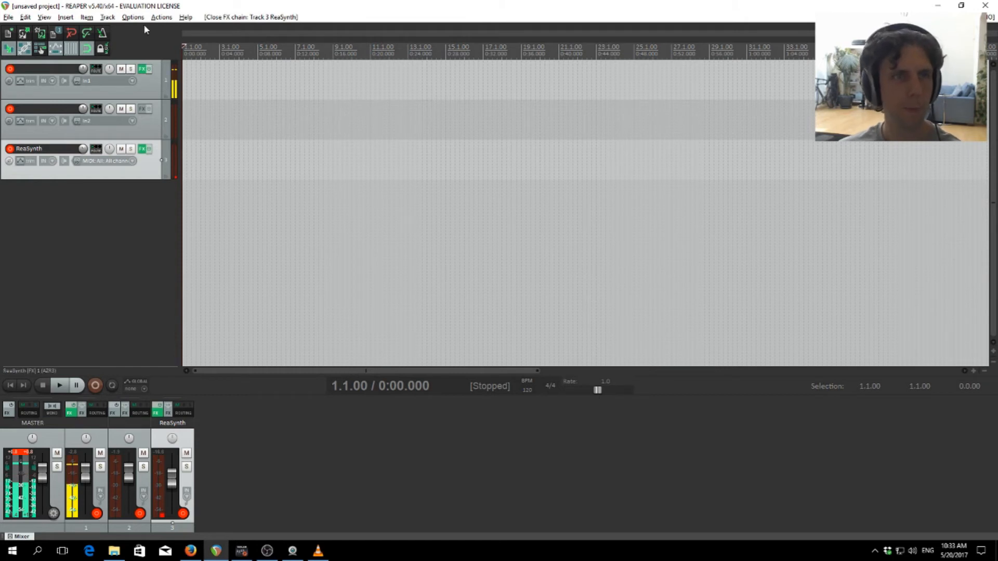
{"action": "left_click", "coordinate": [132, 17]}
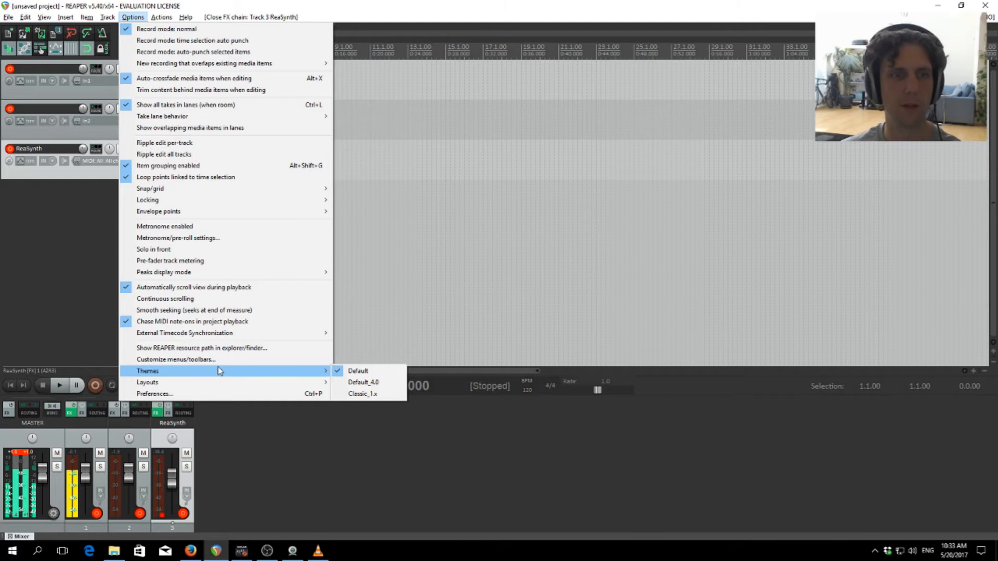
{"action": "mouse_move", "coordinate": [193, 393]}
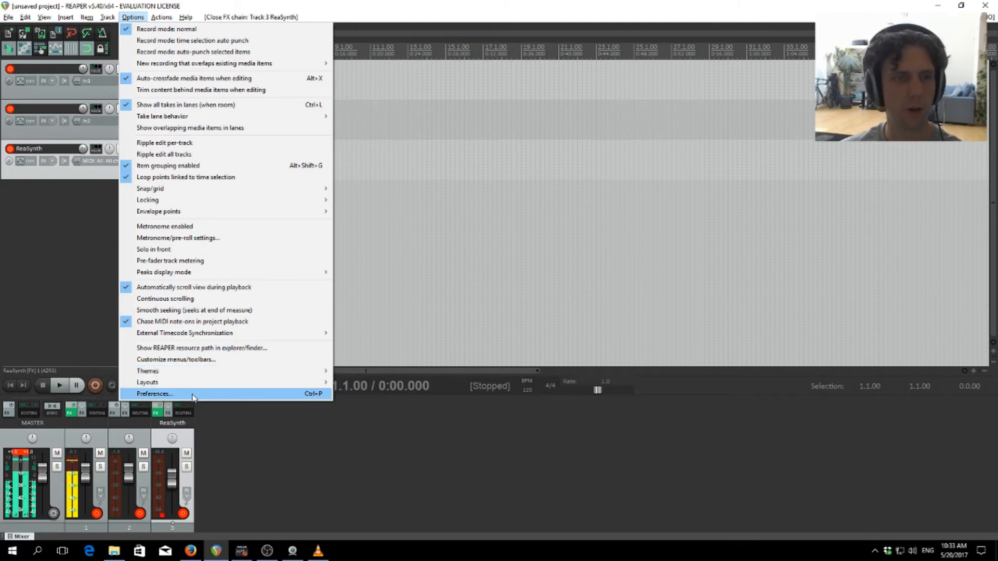
{"action": "left_click", "coordinate": [154, 393]}
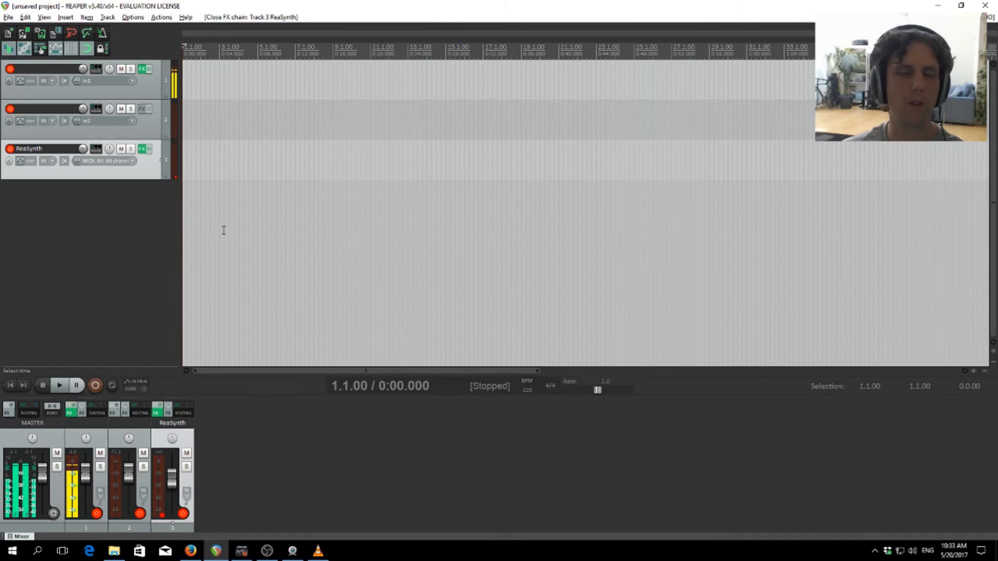
Step: Glance at the TASCAM Software Mixer panel and dismiss it to return to REAPER
{"action": "left_click", "coordinate": [241, 551]}
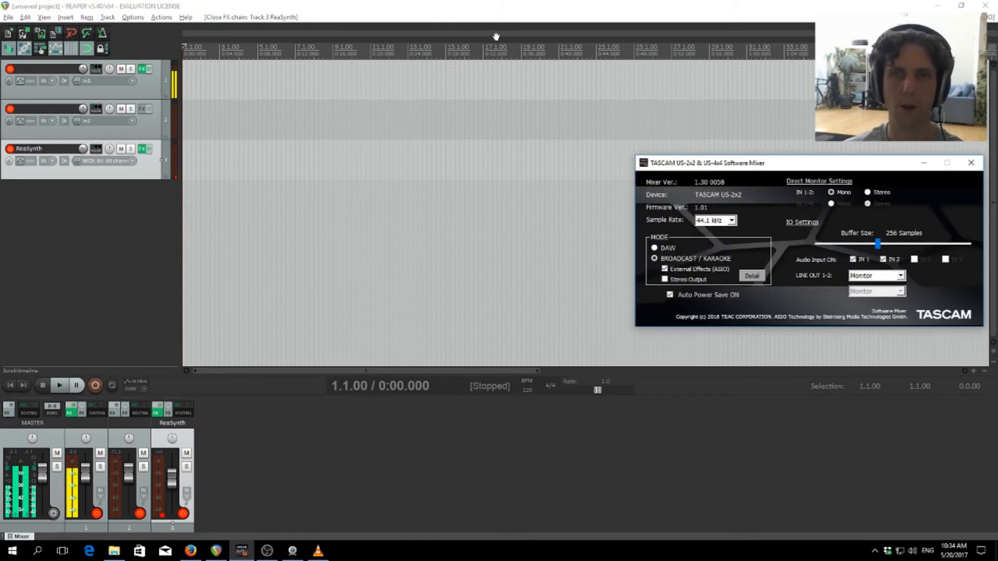
{"action": "left_click", "coordinate": [970, 162]}
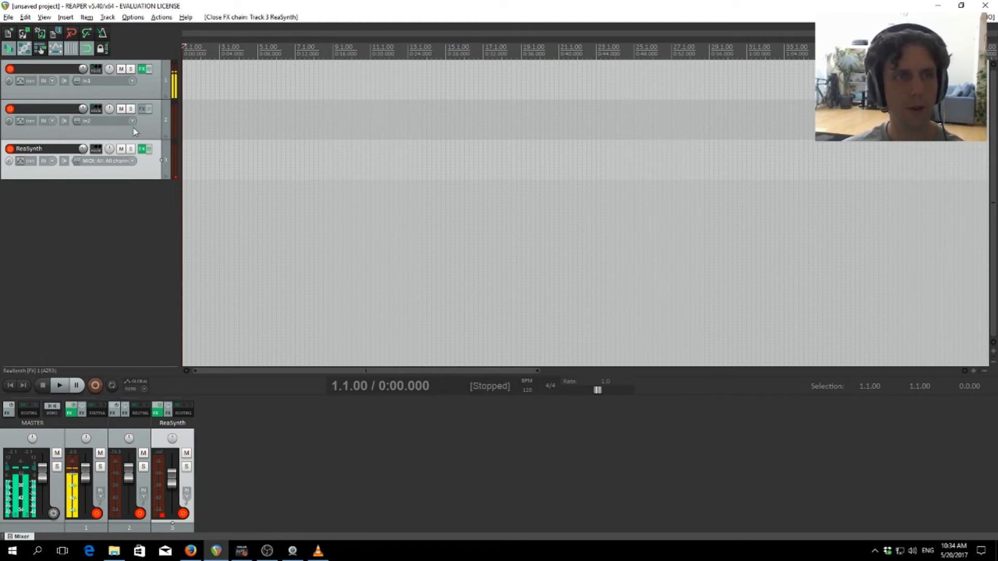
{"action": "left_click", "coordinate": [145, 68]}
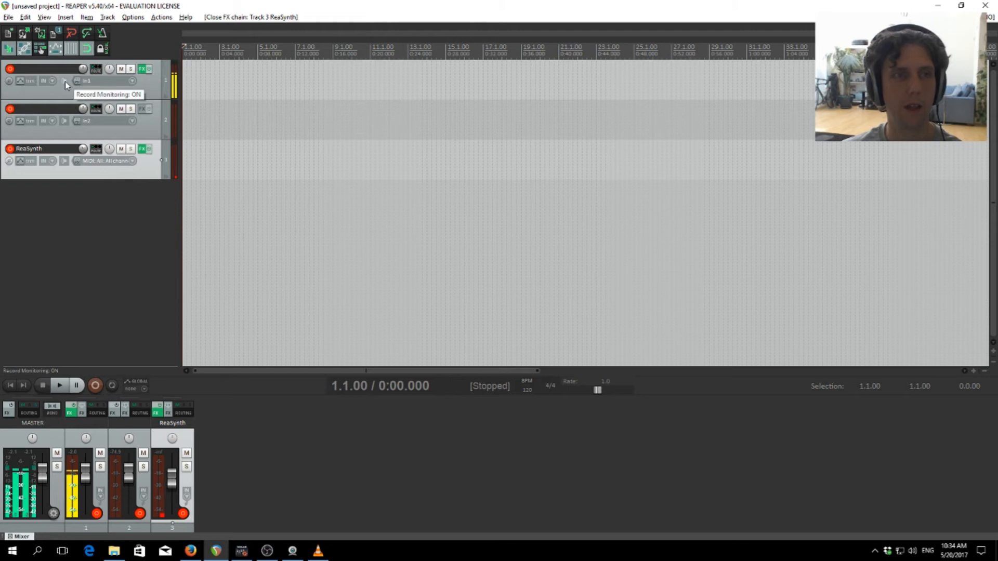
Step: Cycle track 1's record monitoring button until it is set to auto
{"action": "left_click", "coordinate": [64, 81]}
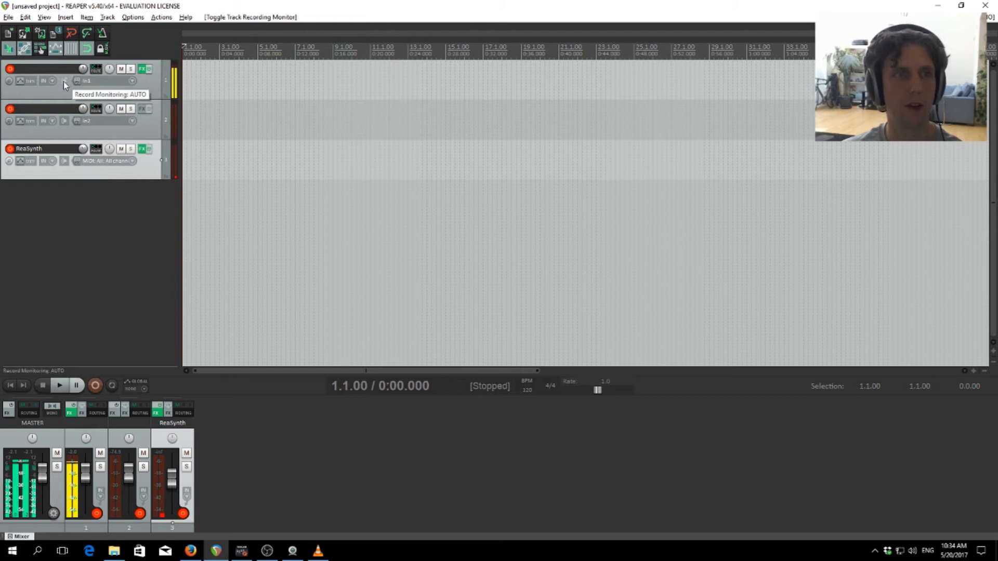
{"action": "left_click", "coordinate": [63, 81]}
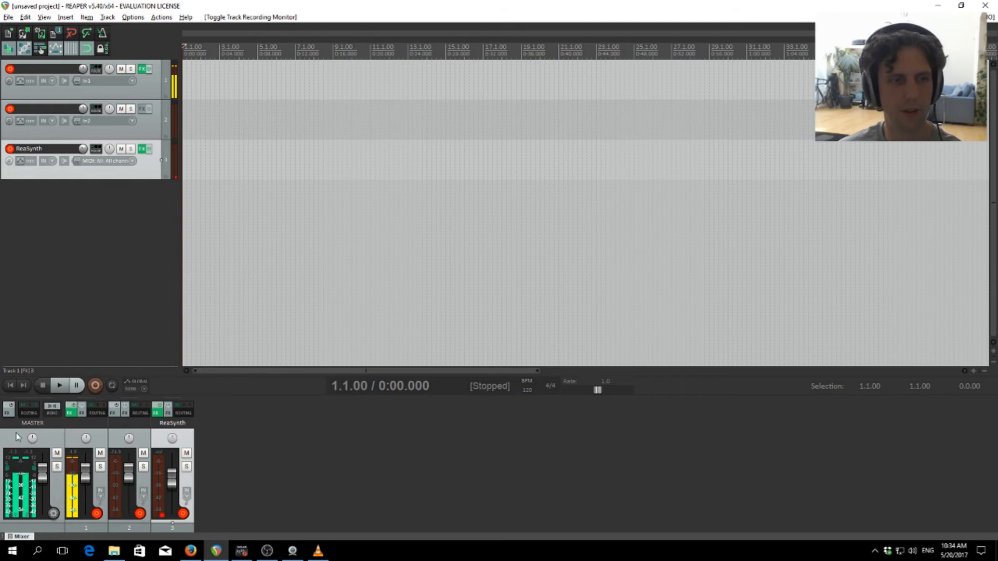
{"action": "left_click", "coordinate": [241, 551]}
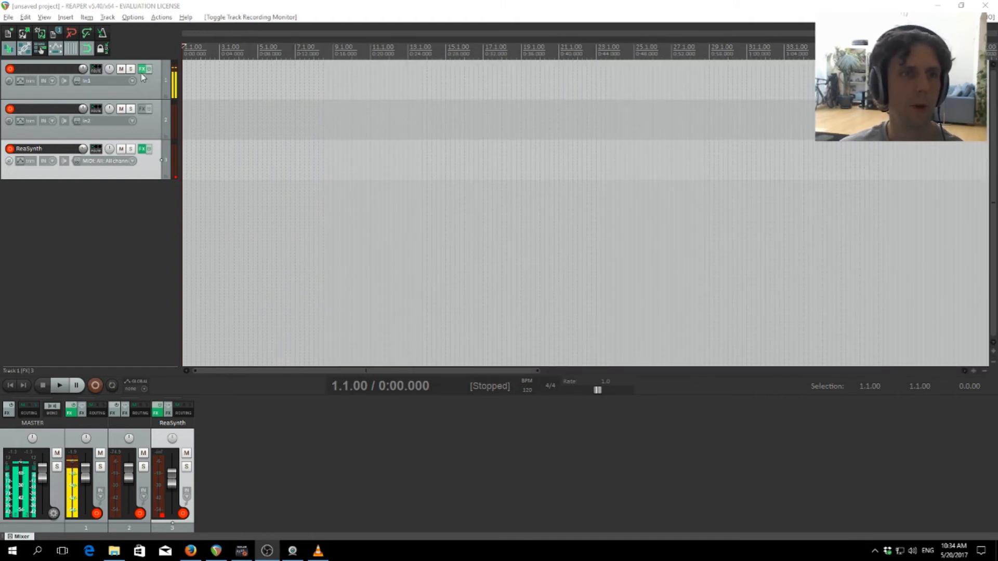
{"action": "left_click", "coordinate": [145, 69]}
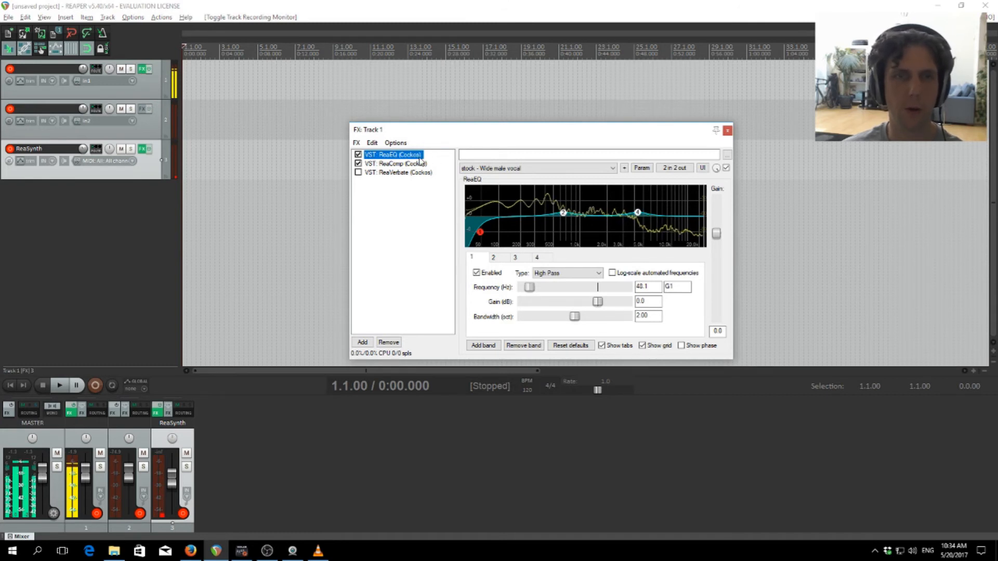
{"action": "left_click", "coordinate": [358, 171]}
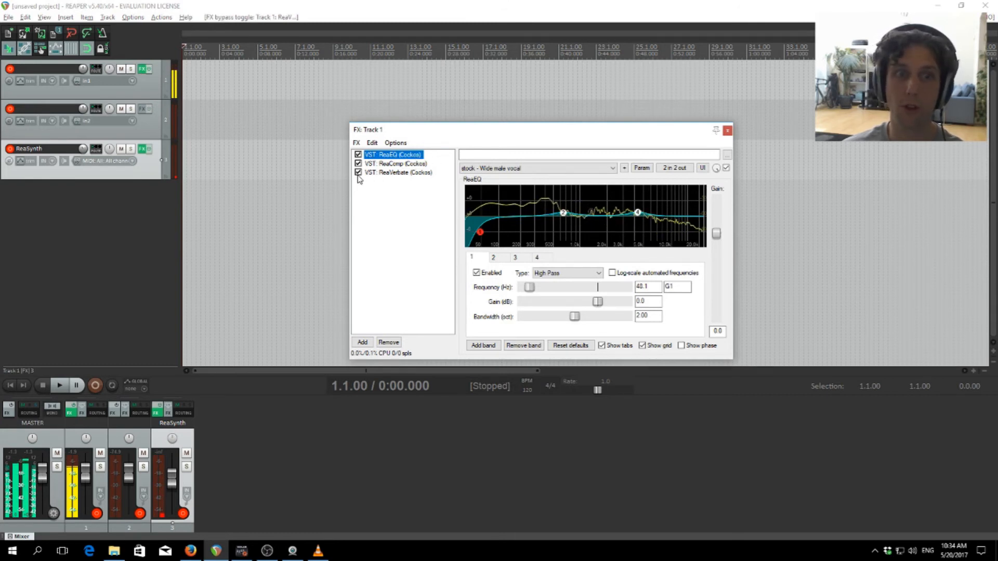
{"action": "left_click", "coordinate": [358, 173]}
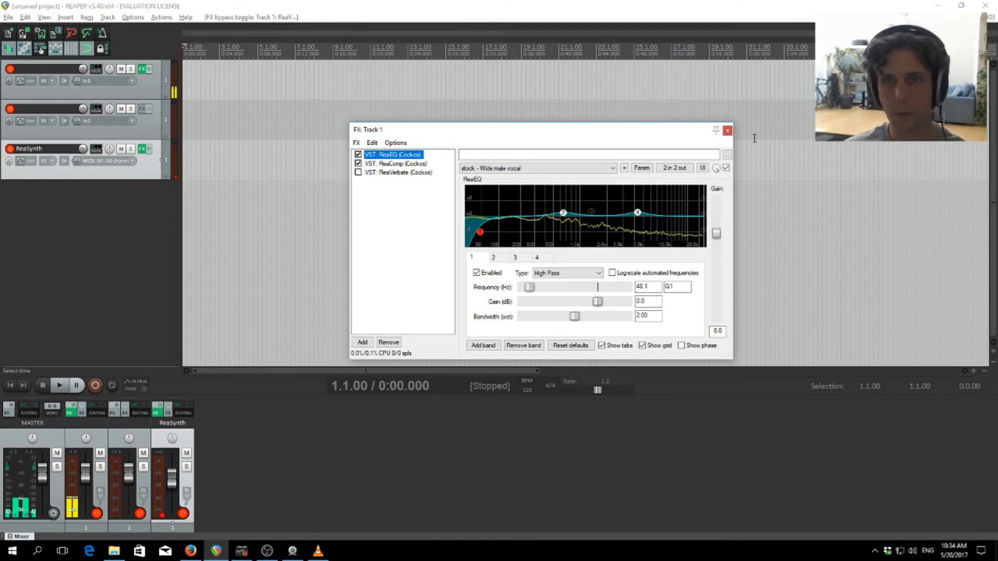
{"action": "left_click", "coordinate": [728, 131]}
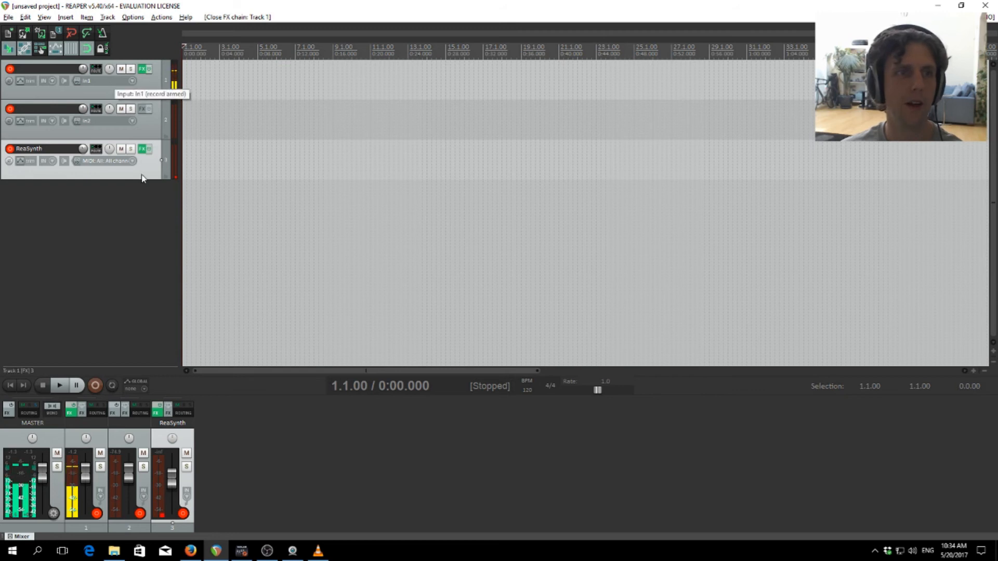
{"action": "mouse_move", "coordinate": [136, 131]}
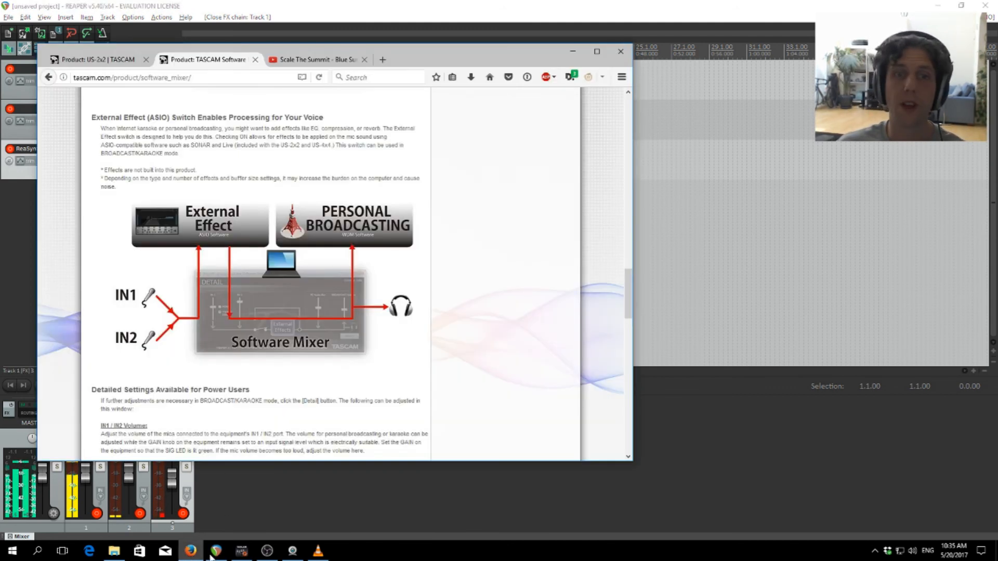
Step: Show the YouTube tab playing Scale The Summit 'Blue Sun' as the computer audio source
{"action": "left_click", "coordinate": [316, 59]}
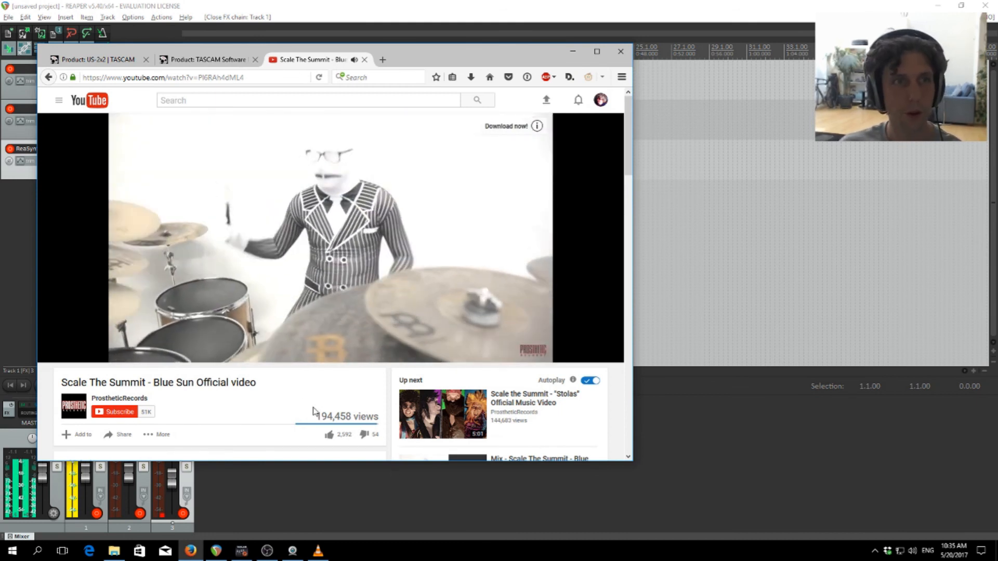
{"action": "mouse_move", "coordinate": [124, 60]}
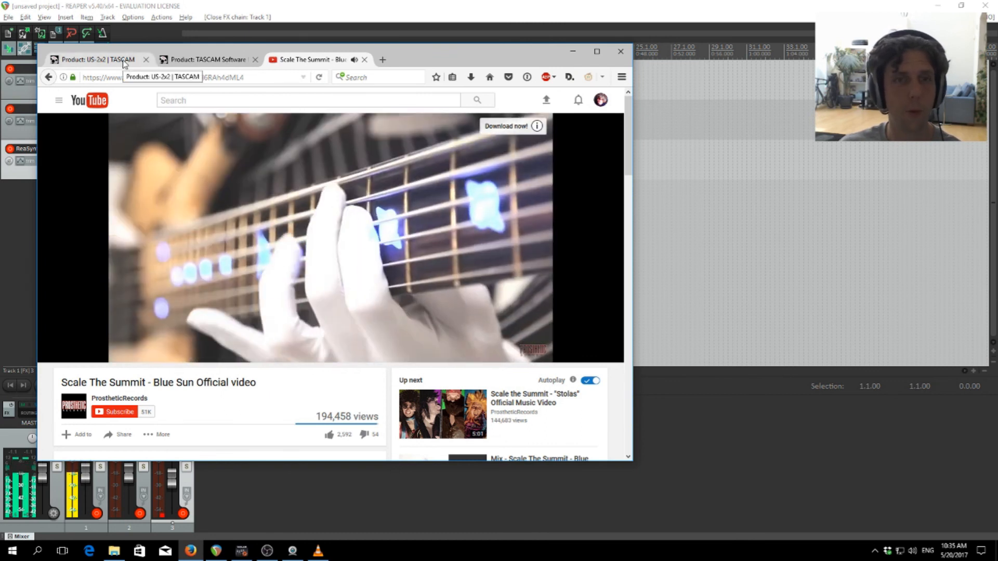